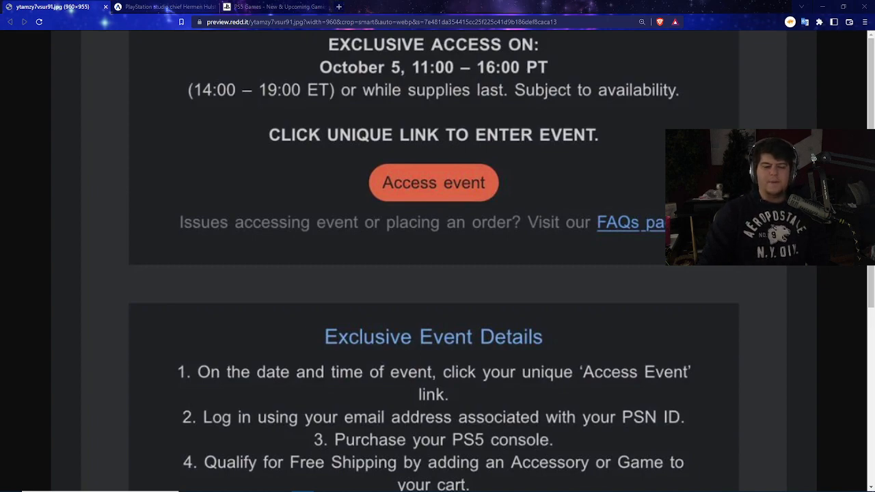
mouse_move(266, 135)
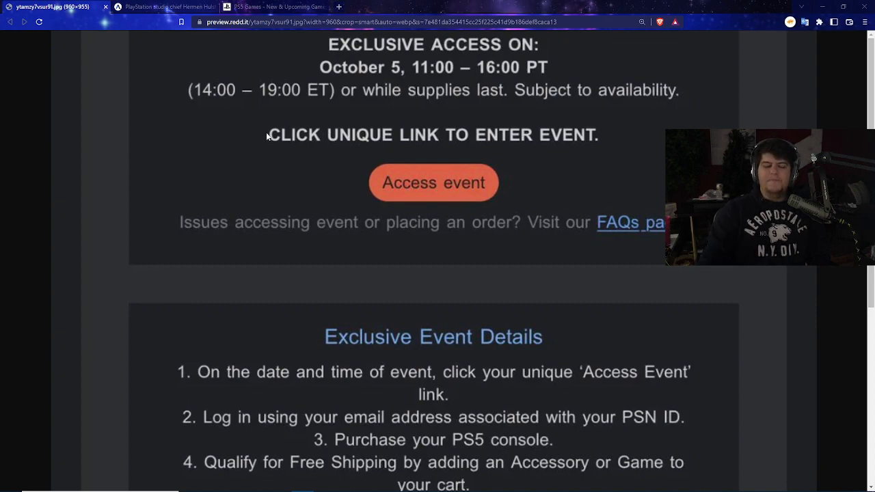
mouse_move(439, 205)
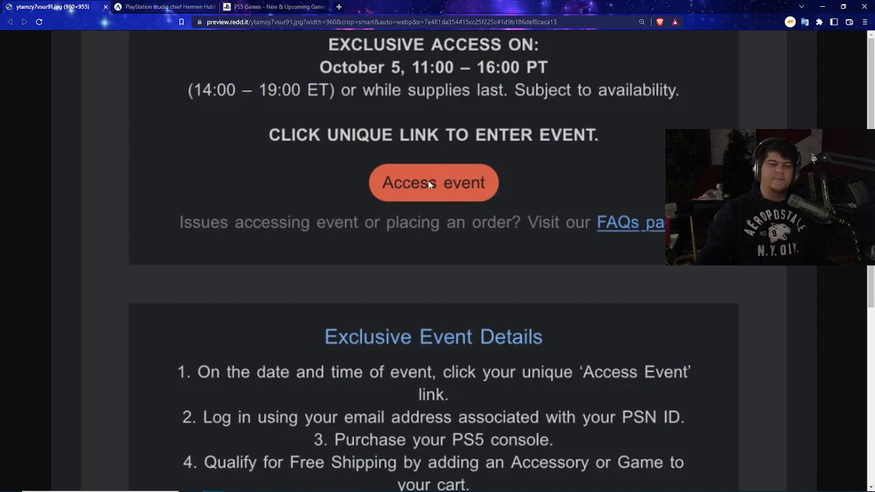
- Switch to the Axios PlayStation Studios article and scroll past the header image into its opening paragraphs
left_click(164, 7)
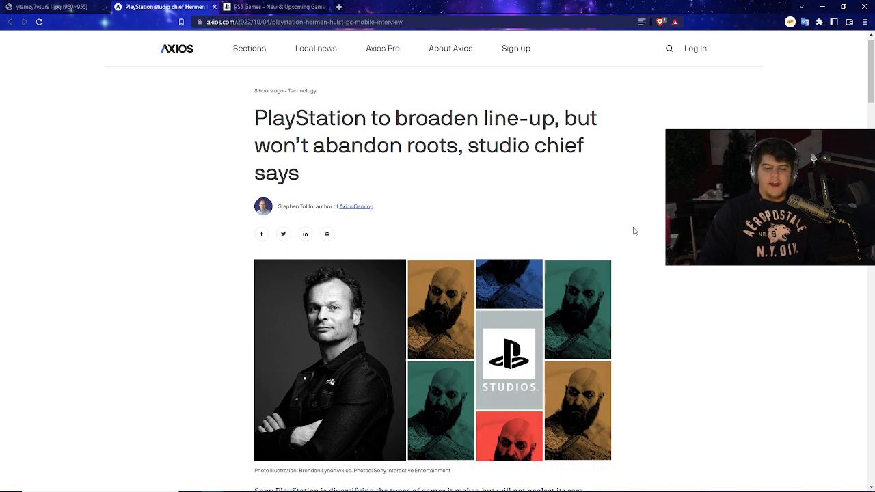
scroll("down", 3)
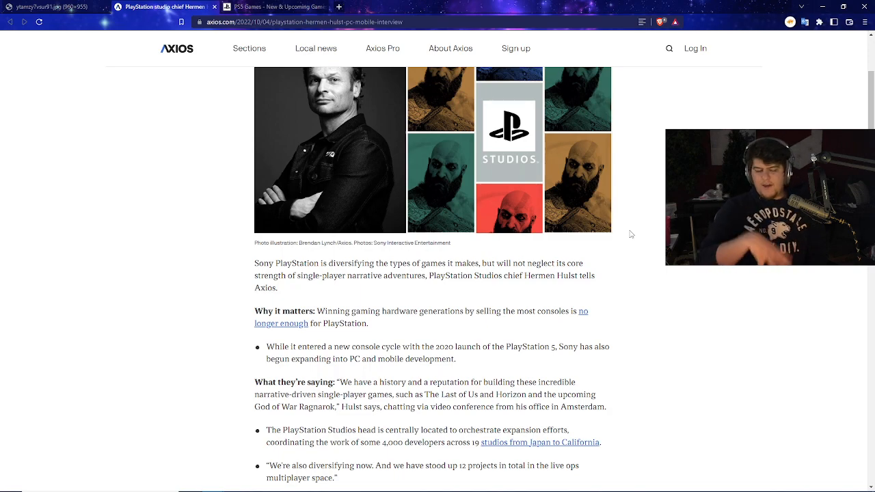
- Scroll to the 'What they're saying' section on unannounced live-service games and single-player reassurance
scroll("down", 3)
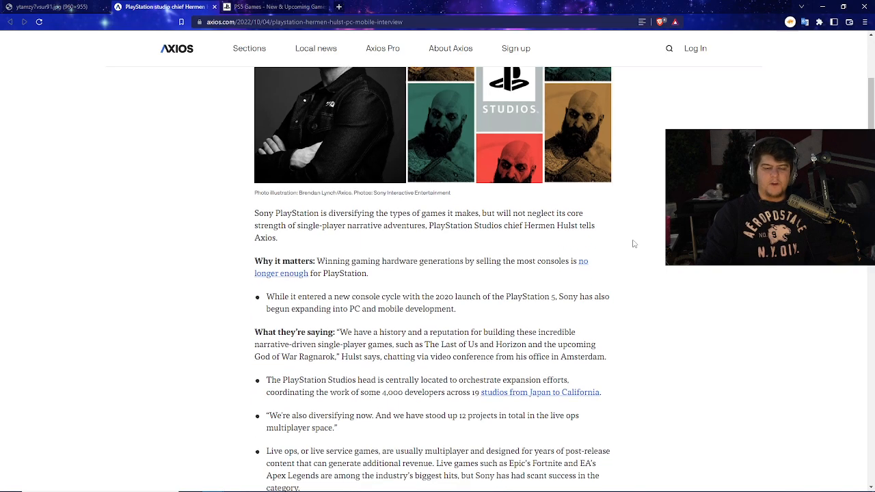
scroll("down", 3)
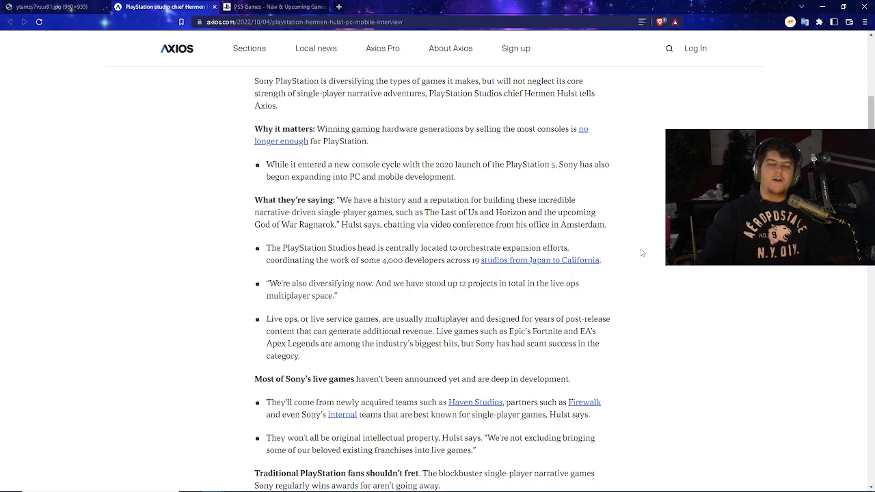
scroll("down", 3)
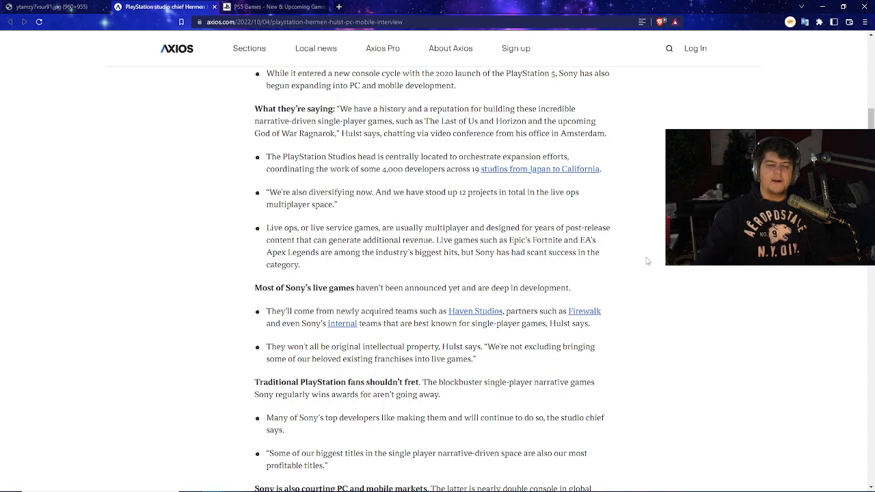
- Scroll to the section on Sony courting PC and mobile markets and rising blockbuster costs
scroll("down", 3)
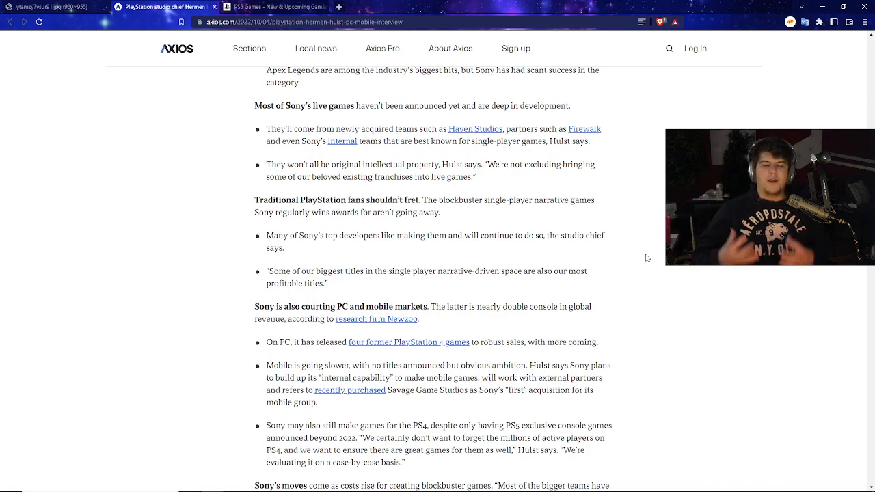
scroll("down", 3)
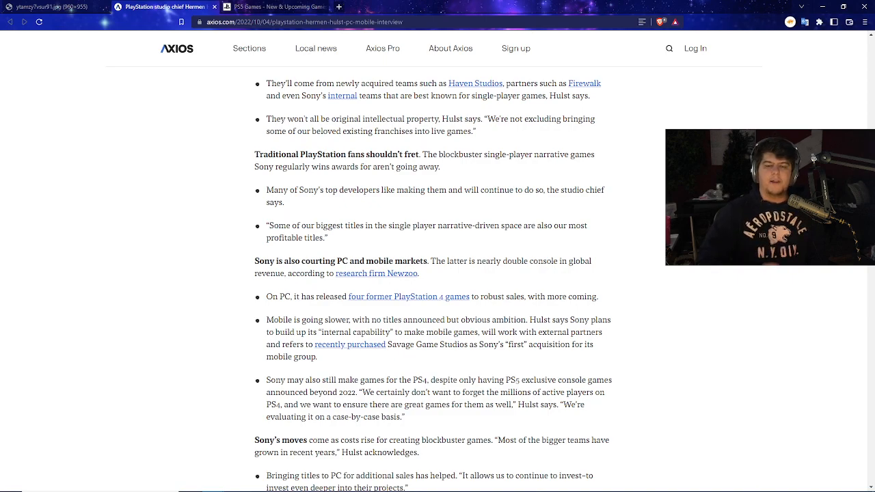
scroll("down", 3)
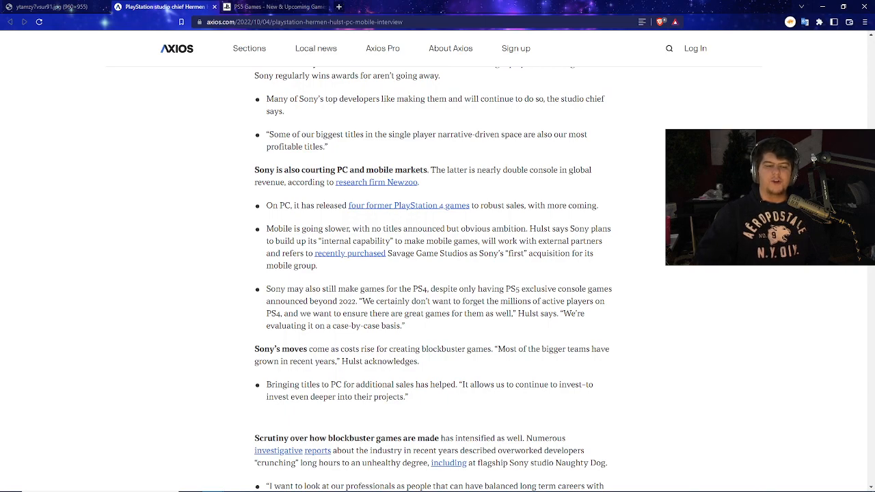
- Scroll to Hulst's comments on crunch, Naughty Dog's remake and the start of 'What's next'
scroll("down", 3)
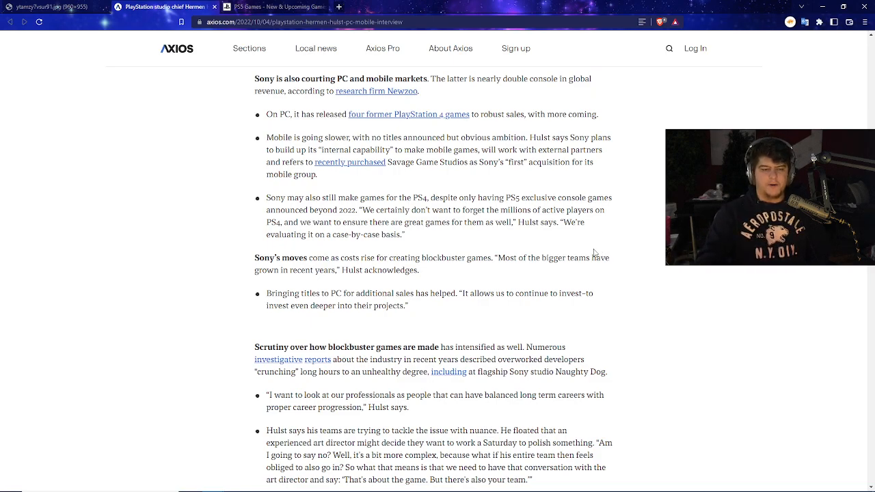
double_click(492, 221)
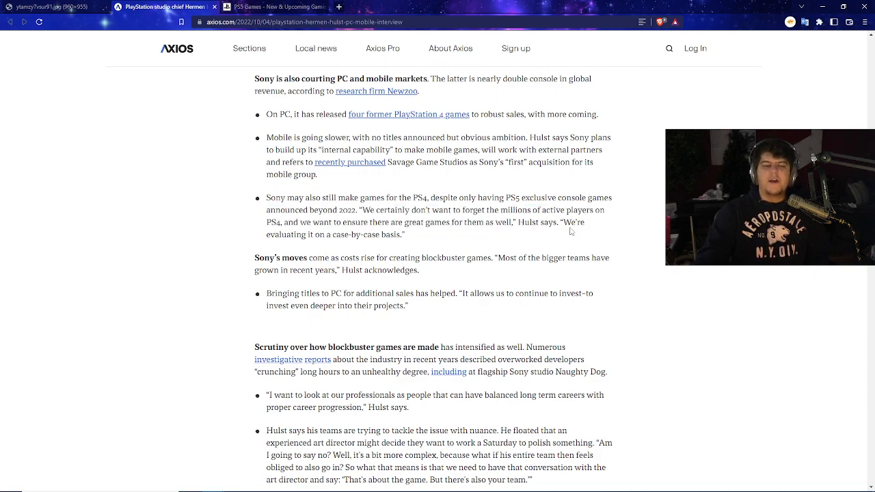
mouse_move(555, 246)
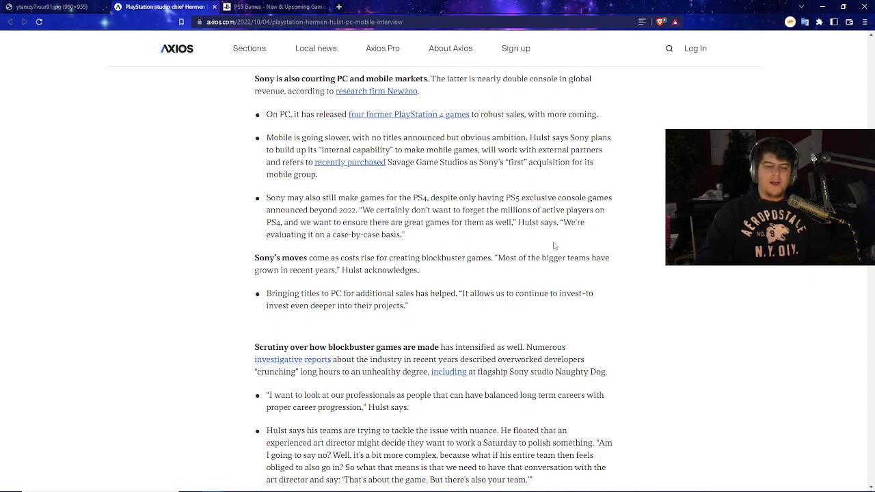
scroll("down", 3)
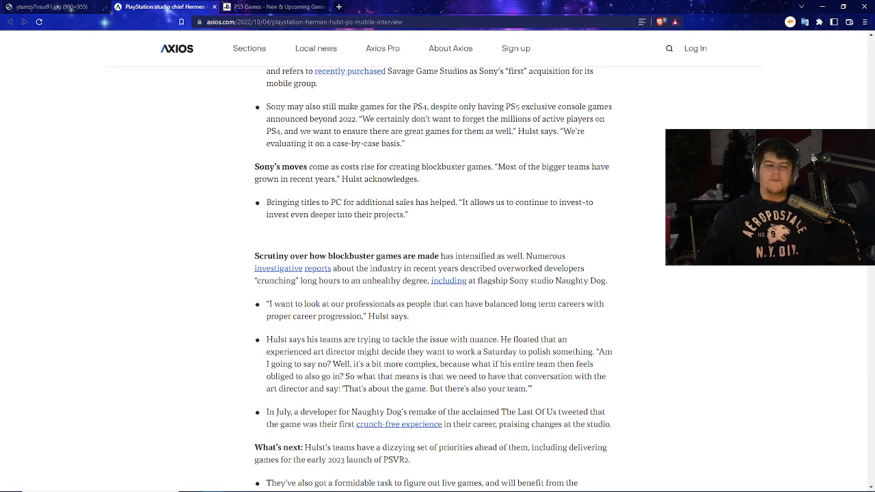
- Read to the article's end on Bungie and Gran Turismo 7, then return to the headline and lead photo
scroll("down", 3)
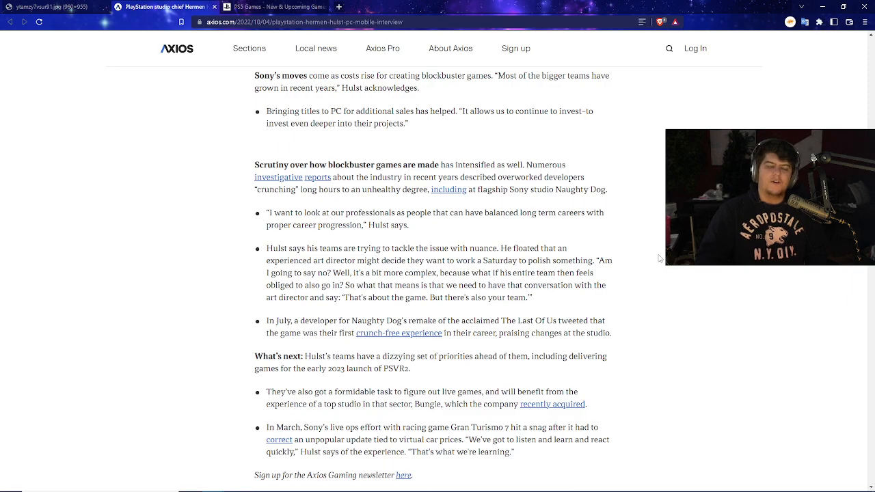
scroll("up", 3)
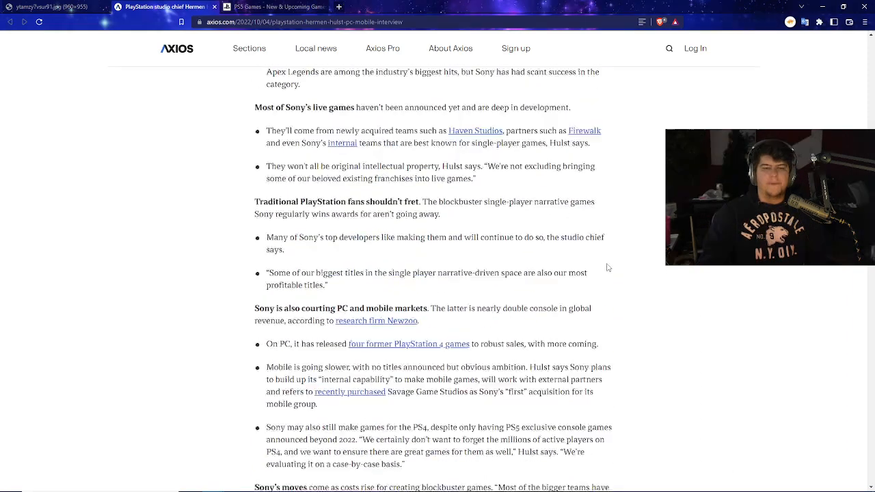
scroll("up", 3)
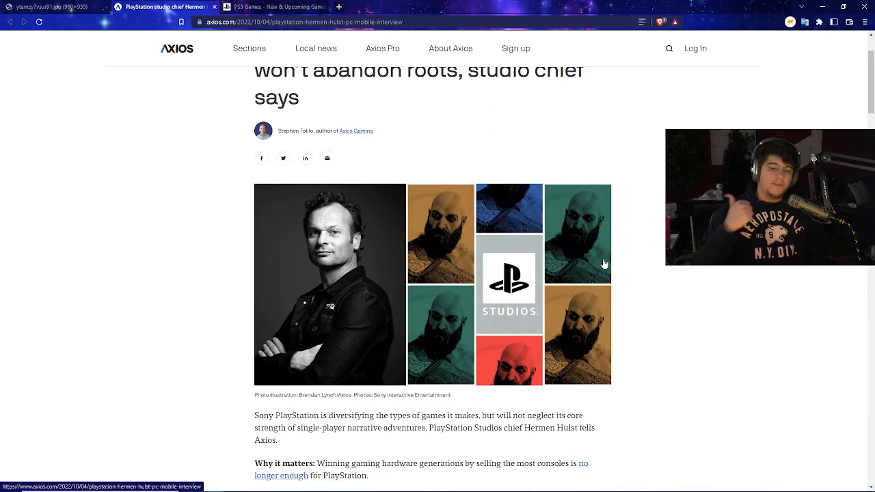